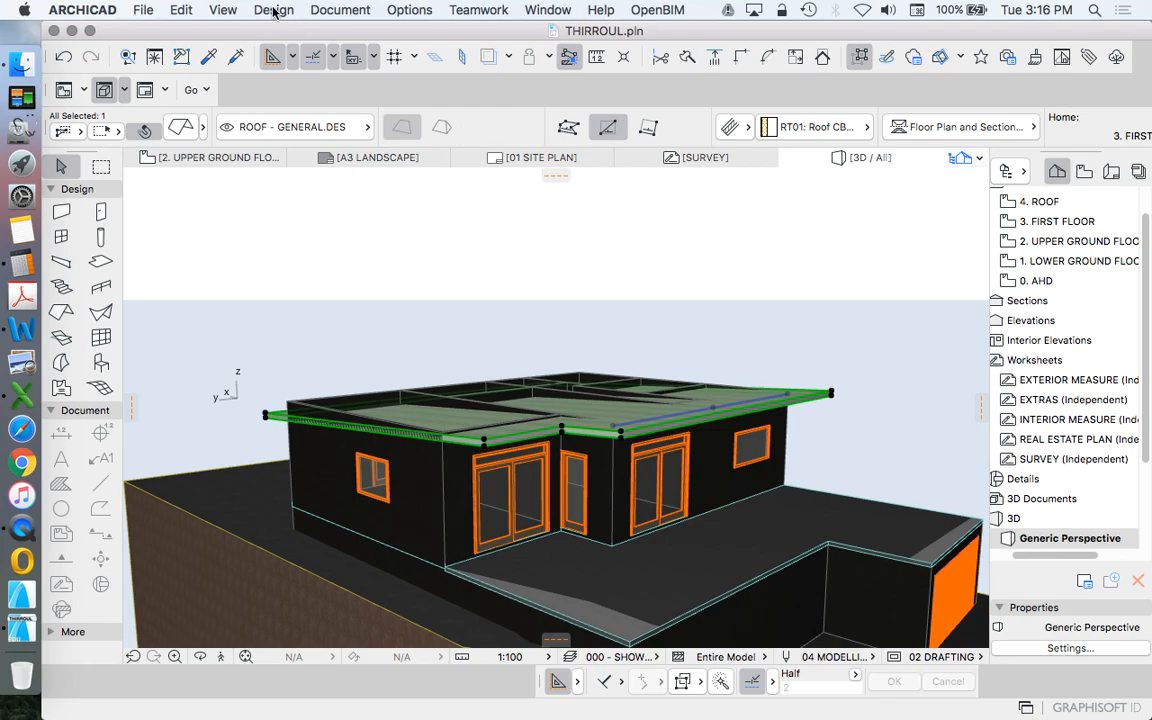
Open the Solid Element Operations palette from the Design menu in the 3D window
left_click(273, 9)
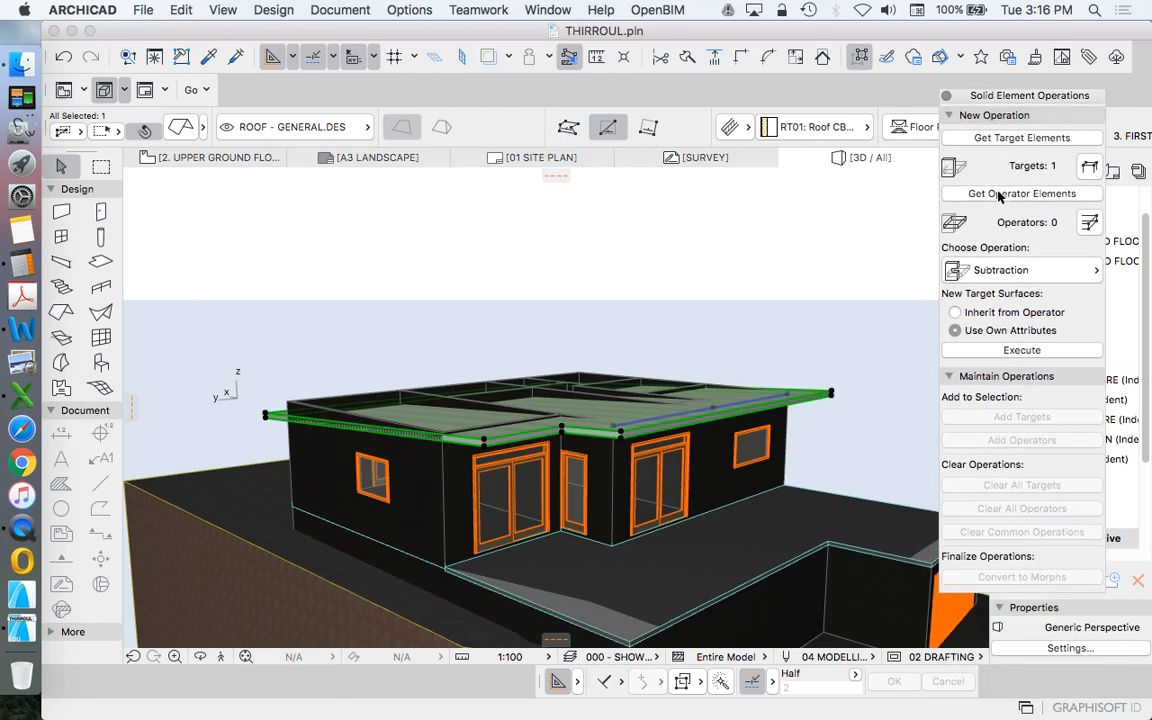
mouse_move(793, 350)
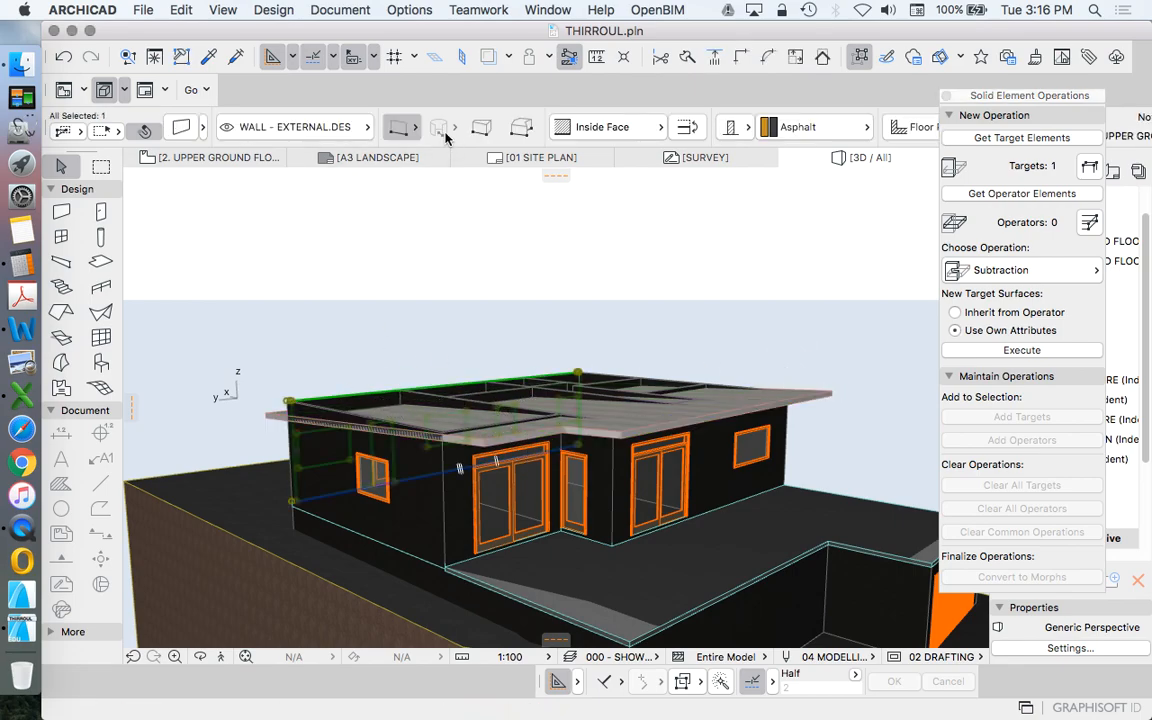
Switch to the 2. Upper Ground Floor plan view
left_click(859, 57)
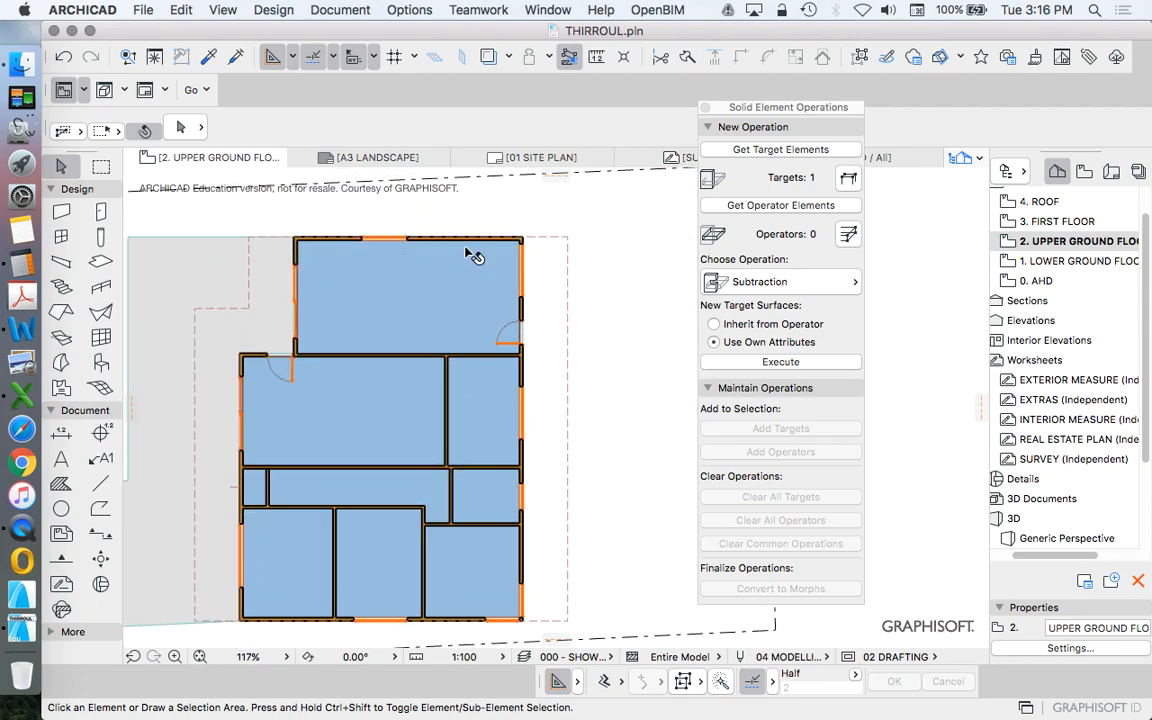
Select all walls on the Upper Ground Floor plan and bring up the 3D viewing options
left_click(447, 410)
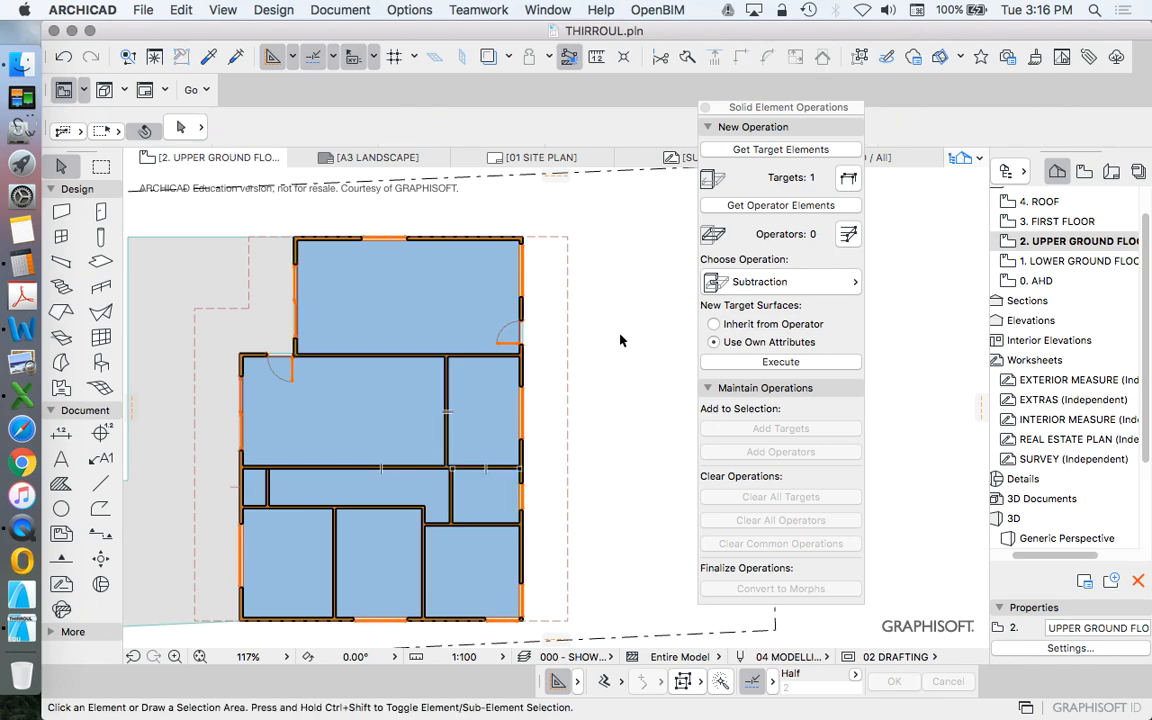
mouse_move(163, 224)
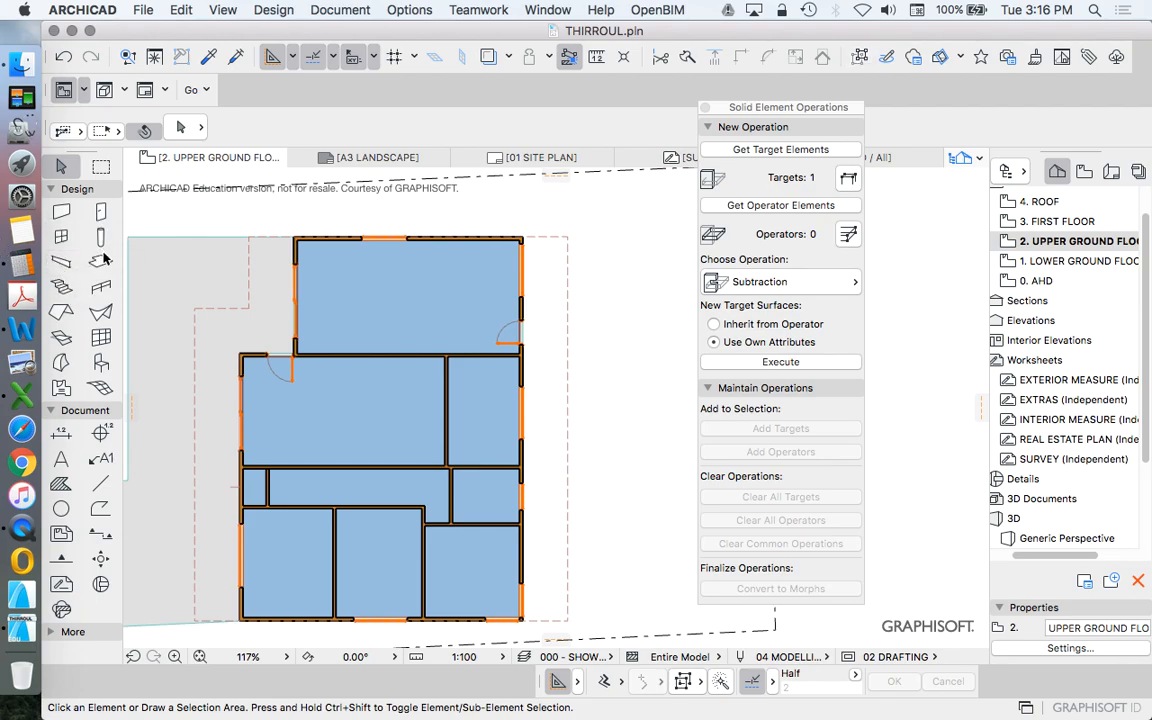
left_click(61, 211)
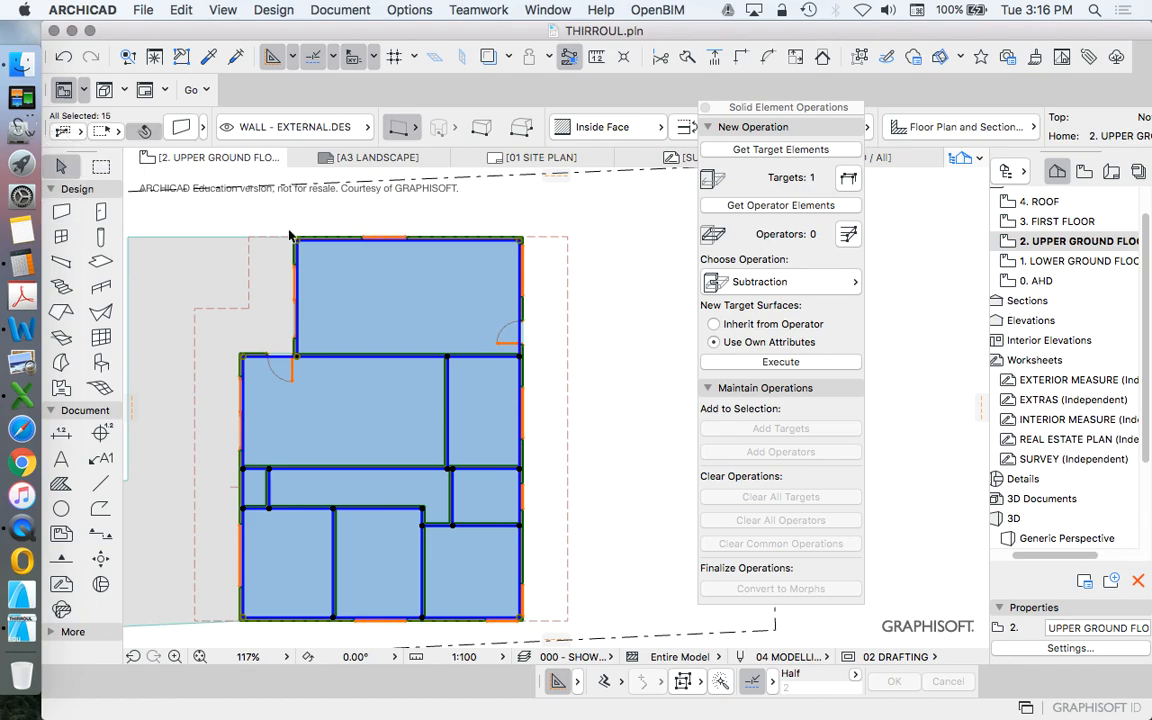
scroll("up", 3)
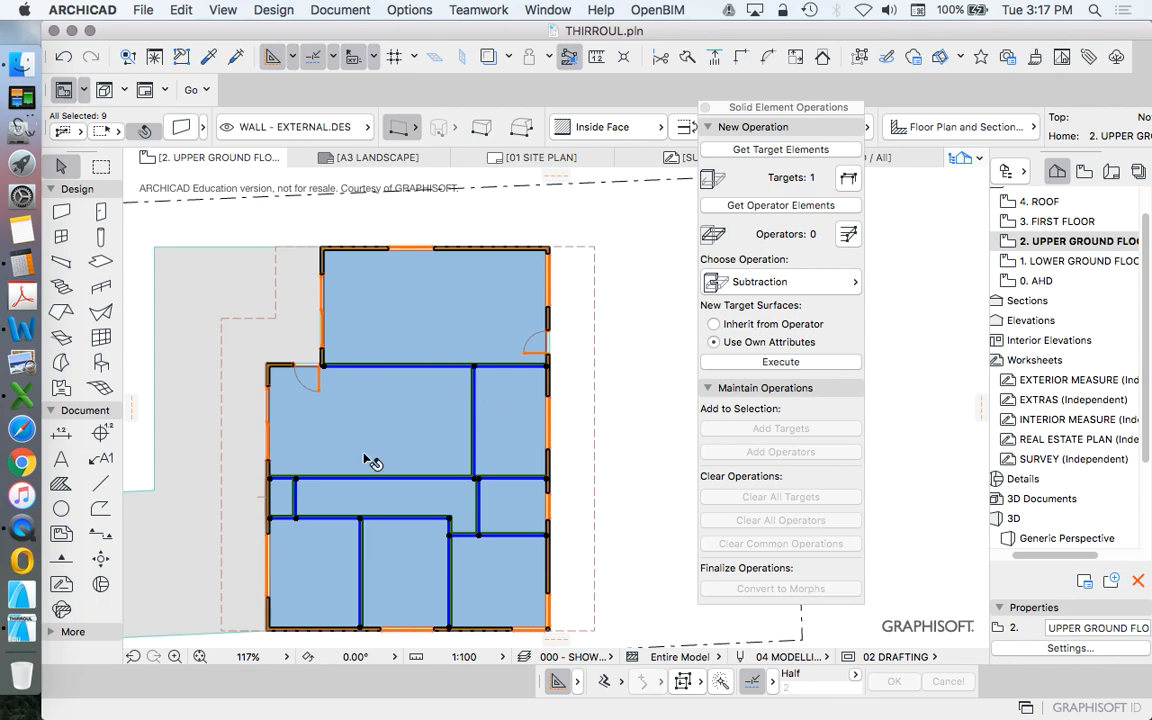
mouse_move(378, 18)
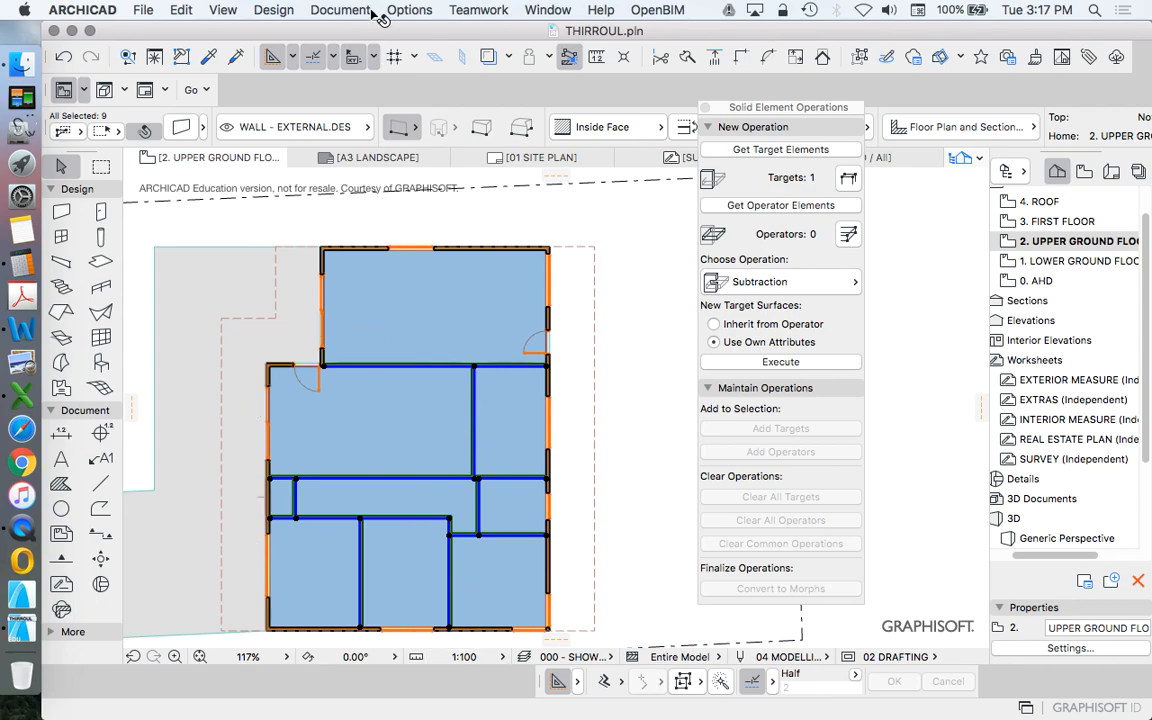
left_click(181, 9)
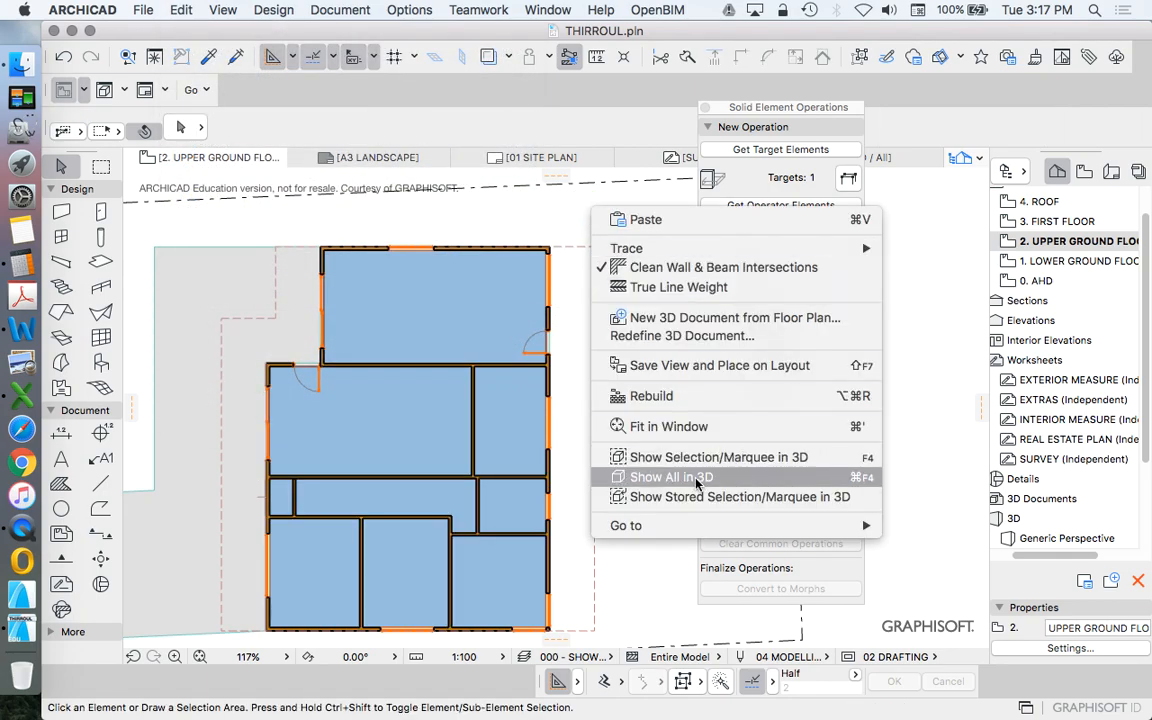
Show the walls in 3D, then load the 15 walls as targets and the roof as operator
left_click(671, 477)
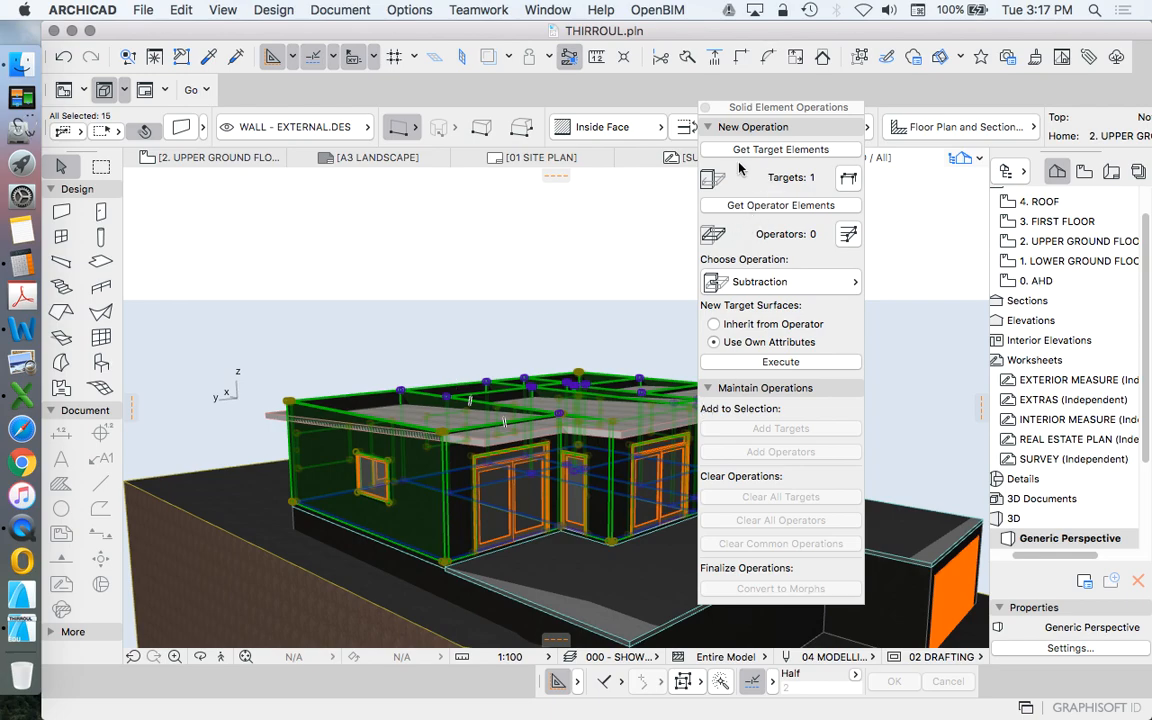
left_click(781, 149)
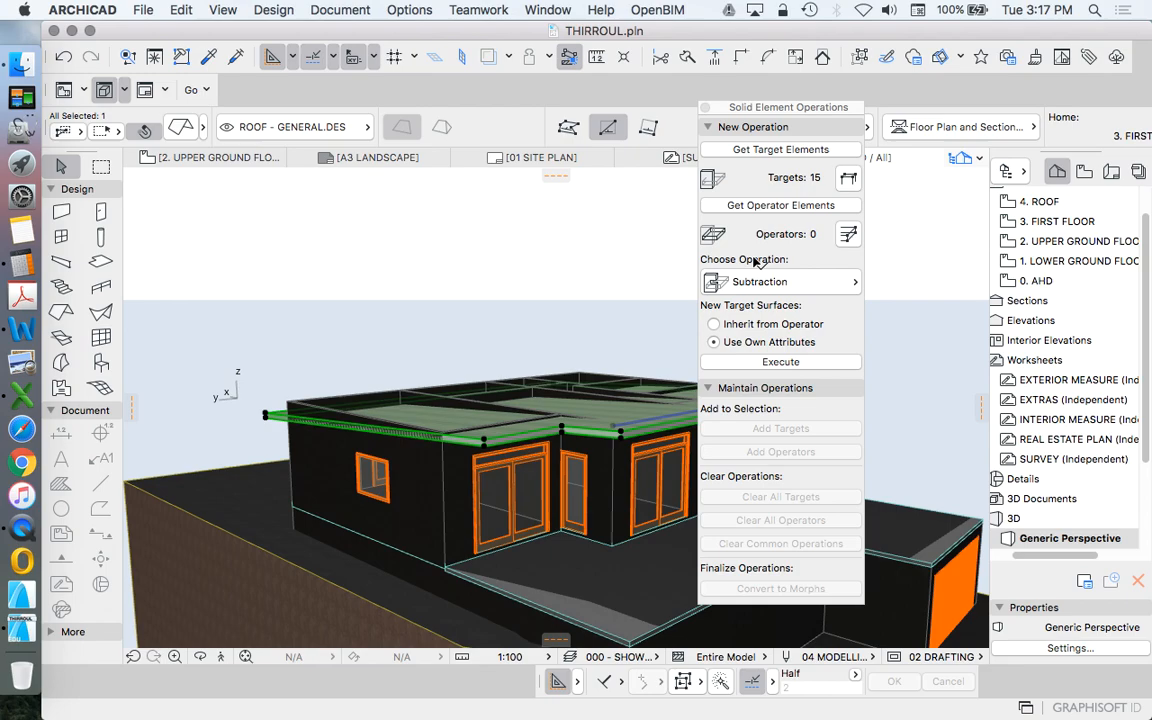
left_click(780, 205)
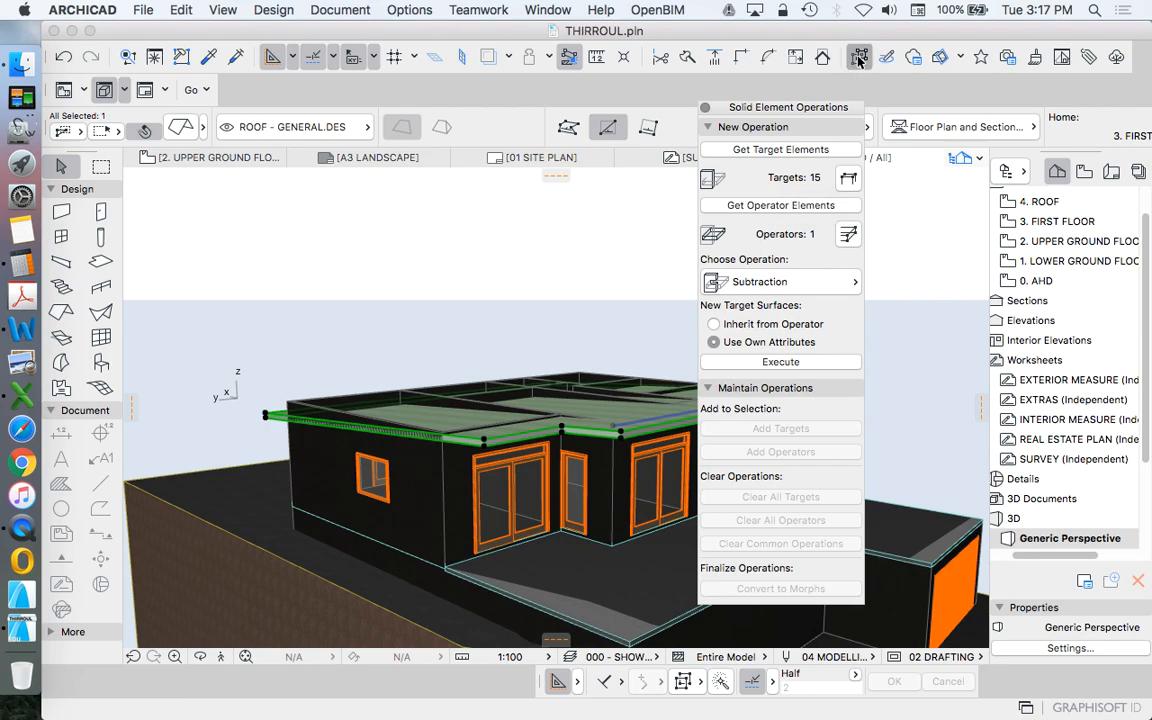
mouse_move(770, 299)
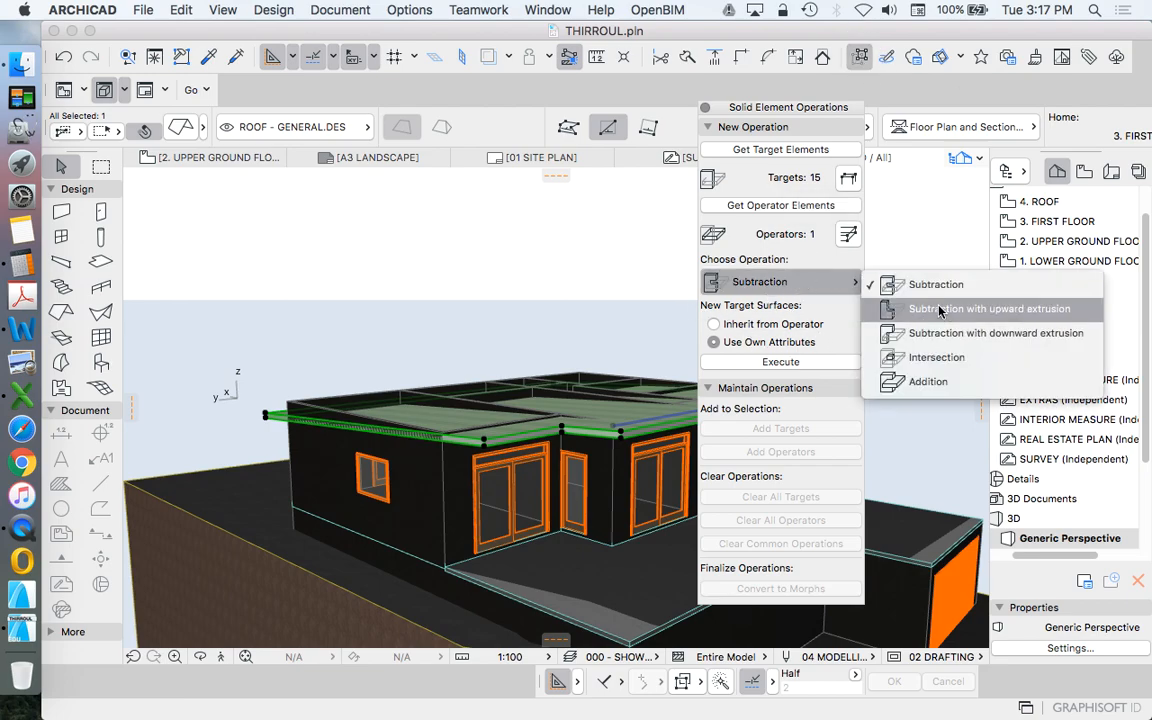
Set the operation type to Subtraction with Upward Extrusion
left_click(989, 308)
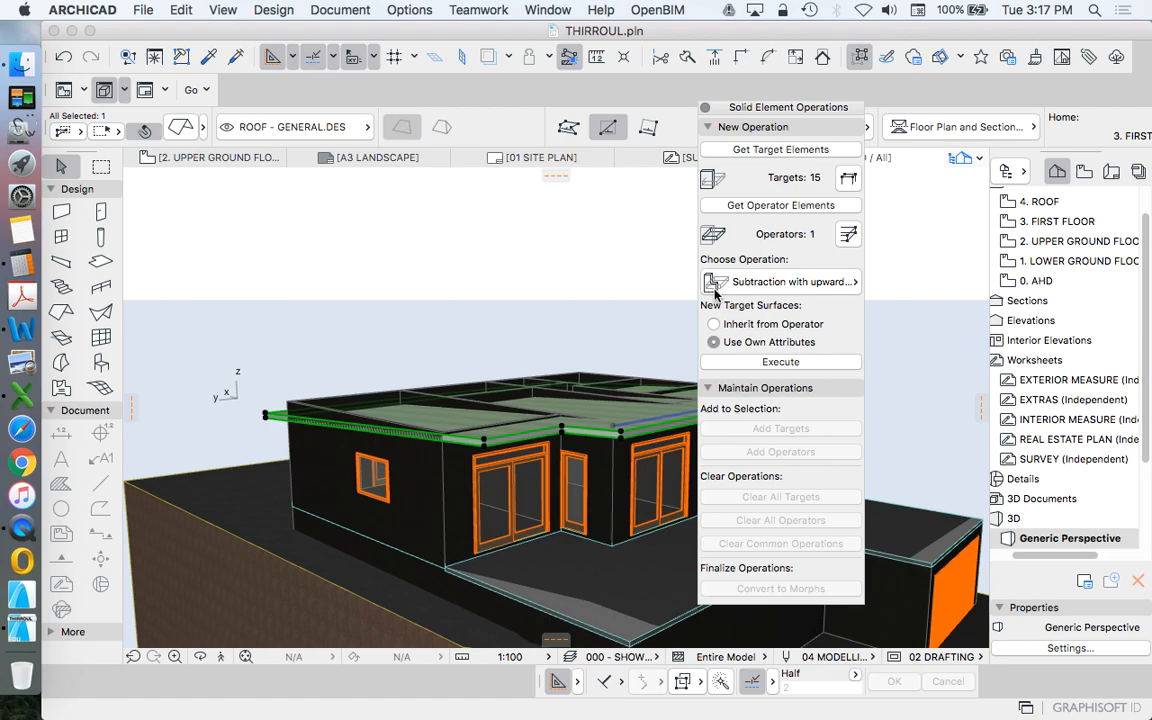
mouse_move(730, 287)
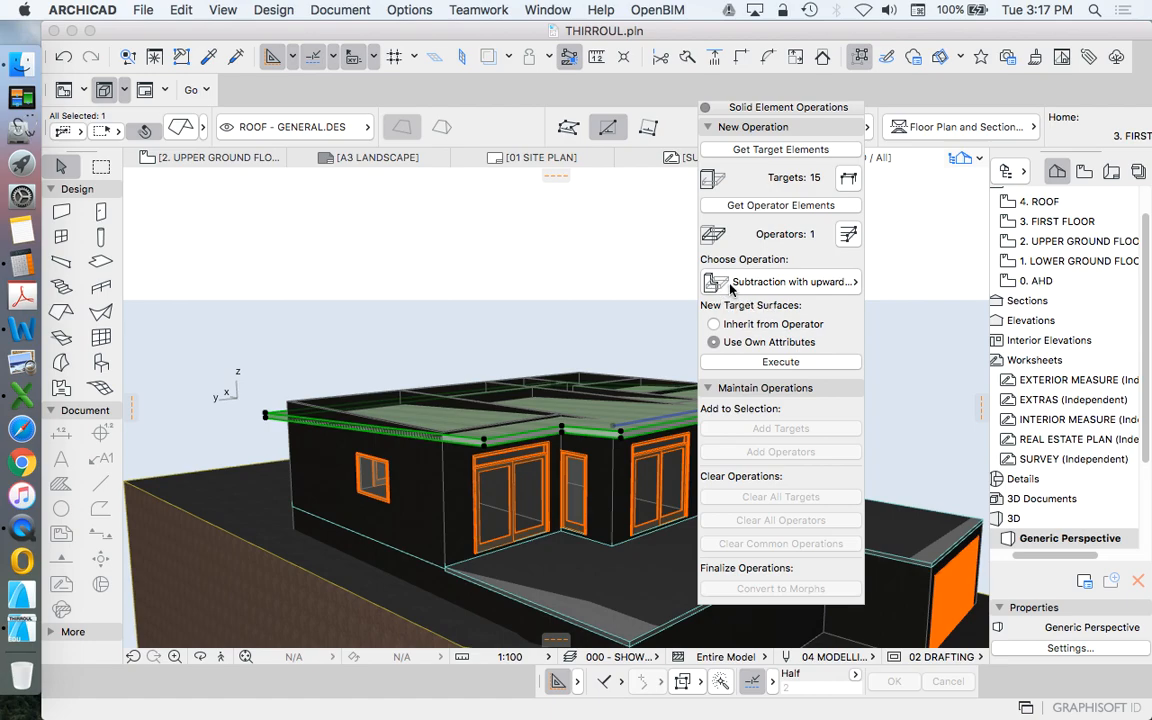
mouse_move(725, 291)
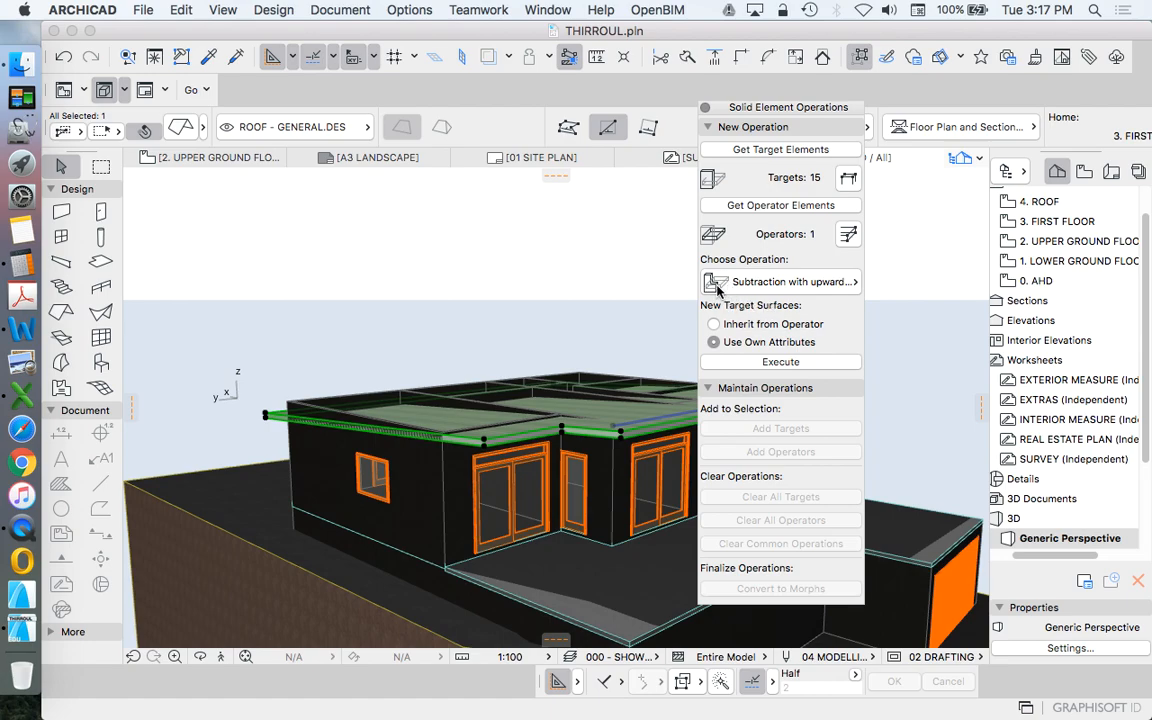
mouse_move(827, 361)
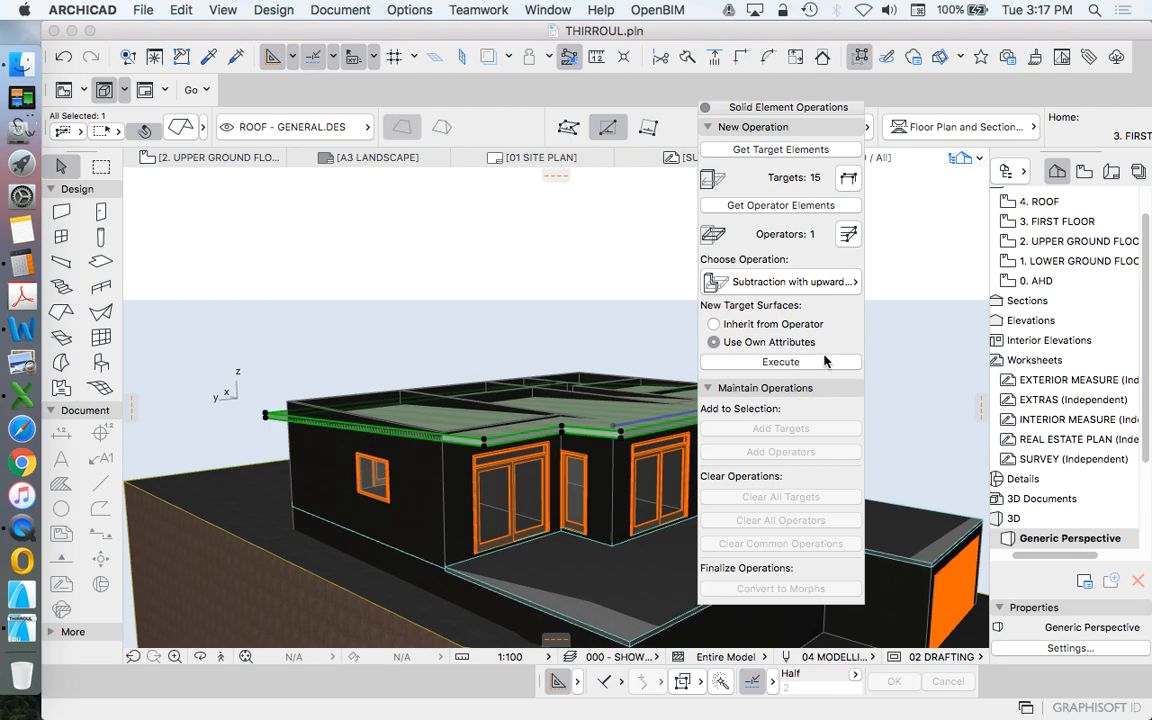
Execute the upward subtraction, move the palette aside, and inspect the trimmed left exterior wall
left_click(780, 361)
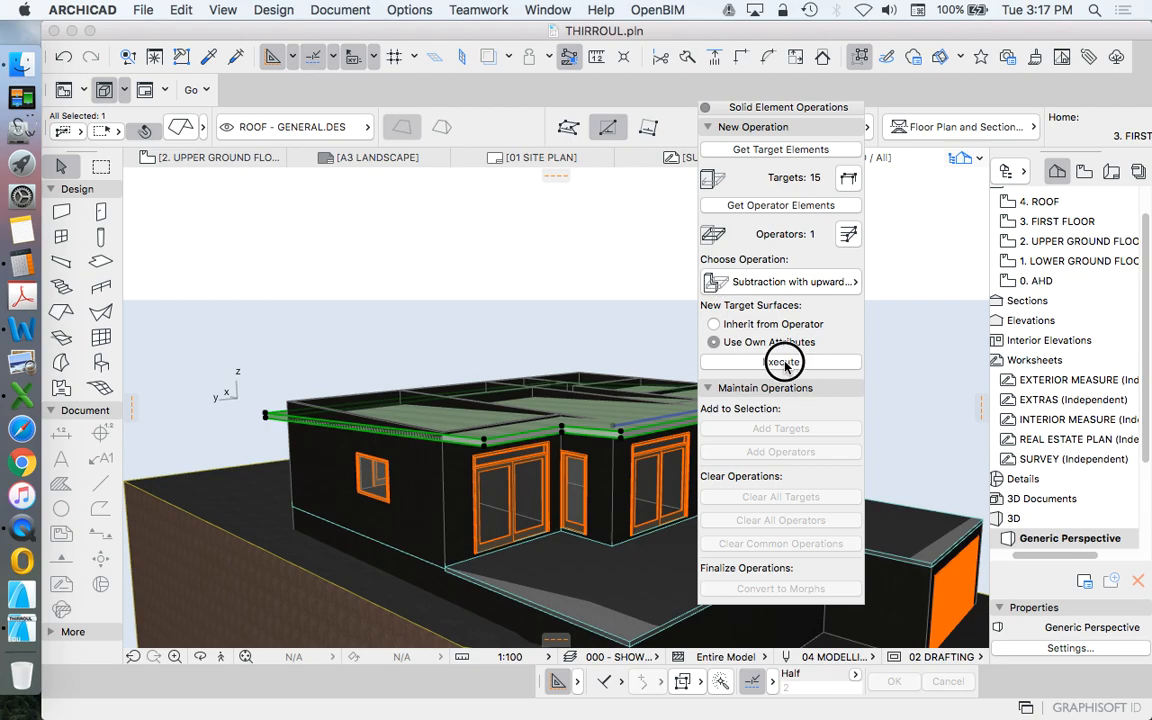
left_click(780, 362)
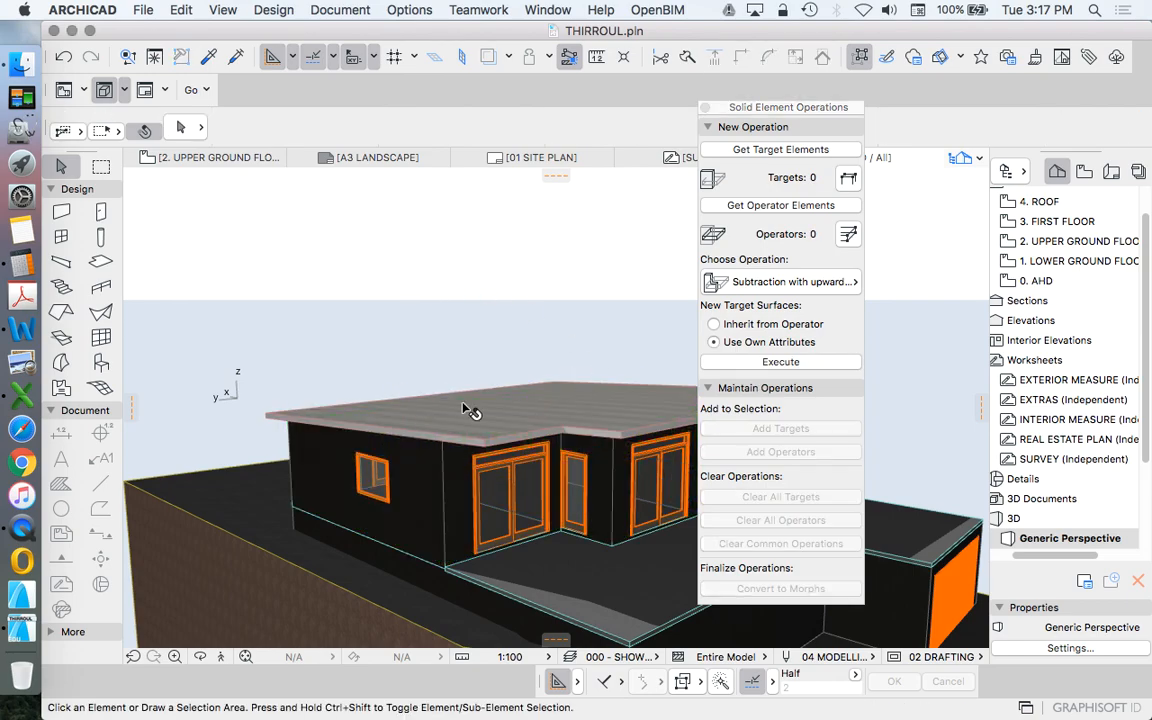
left_click_drag(790, 107, 993, 124)
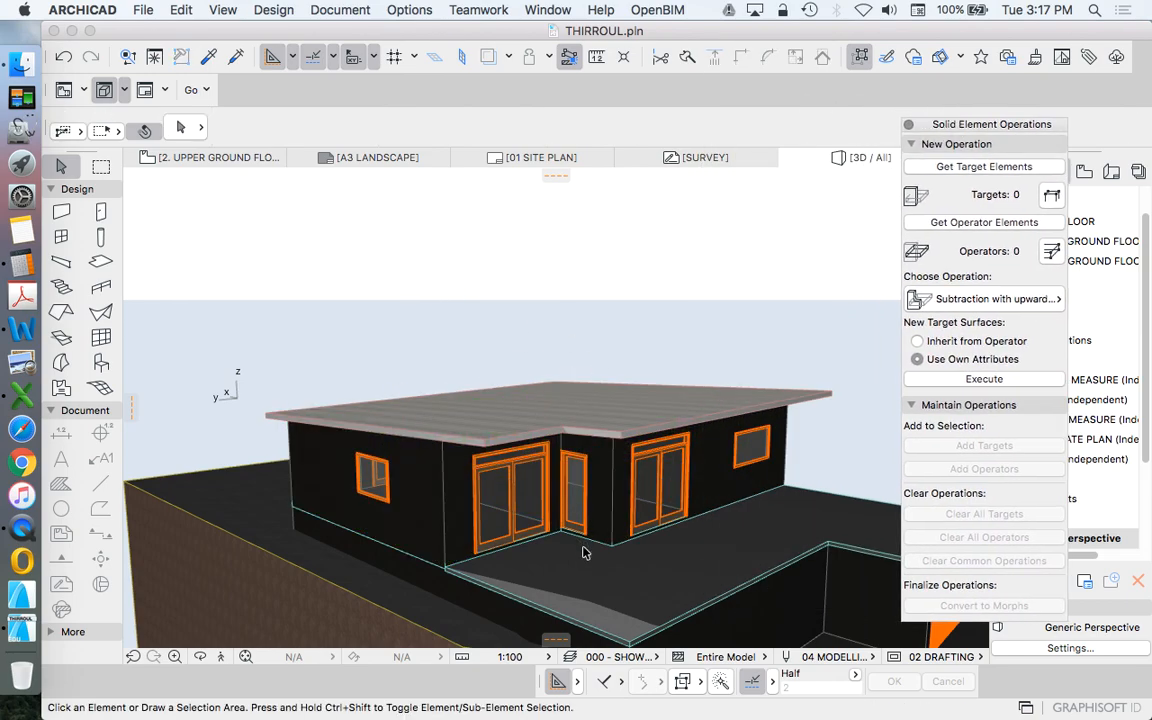
left_click(360, 470)
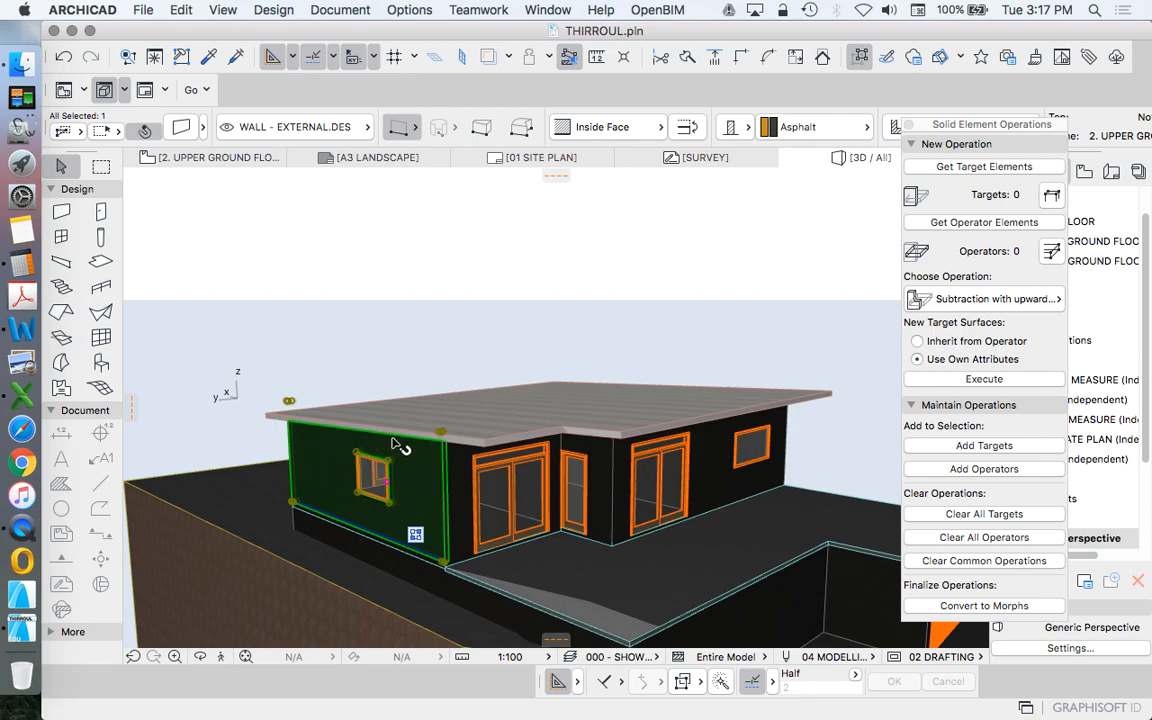
mouse_move(355, 308)
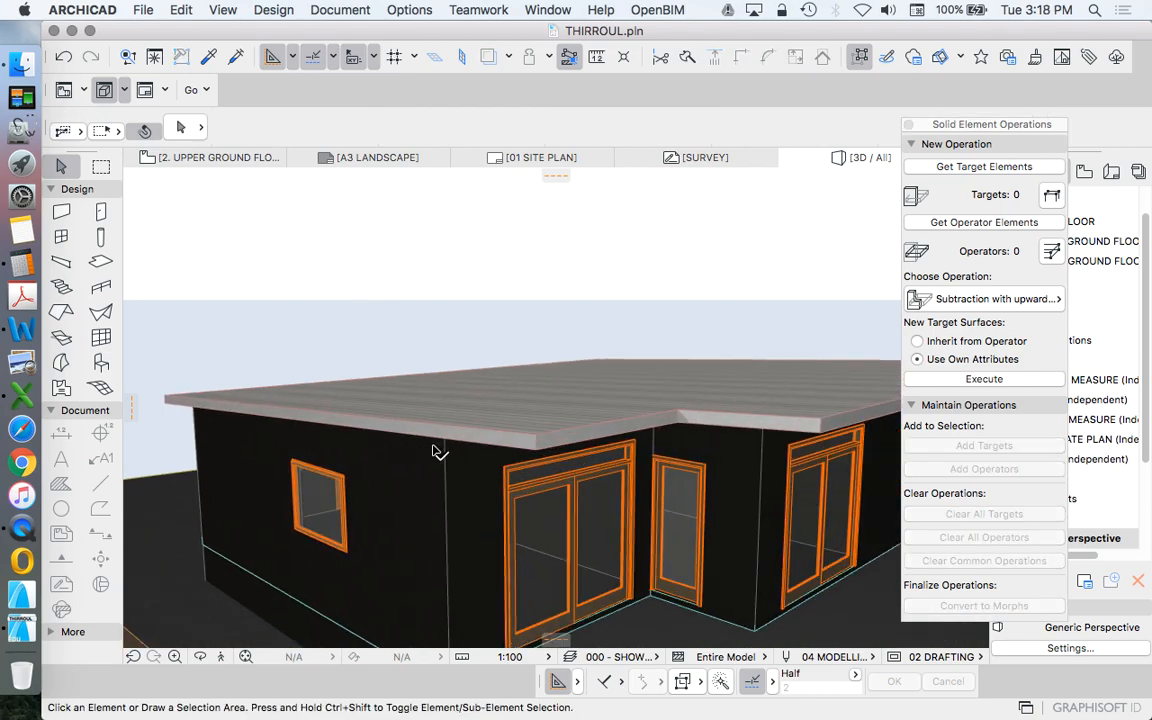
left_click(440, 450)
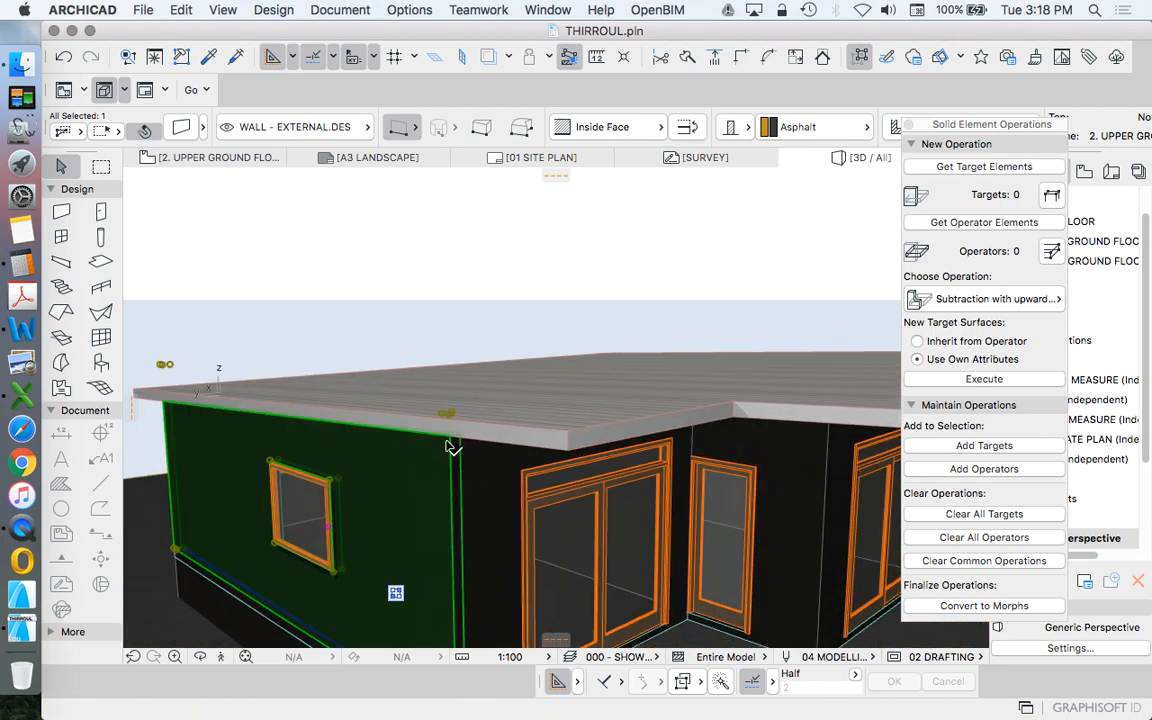
mouse_move(278, 404)
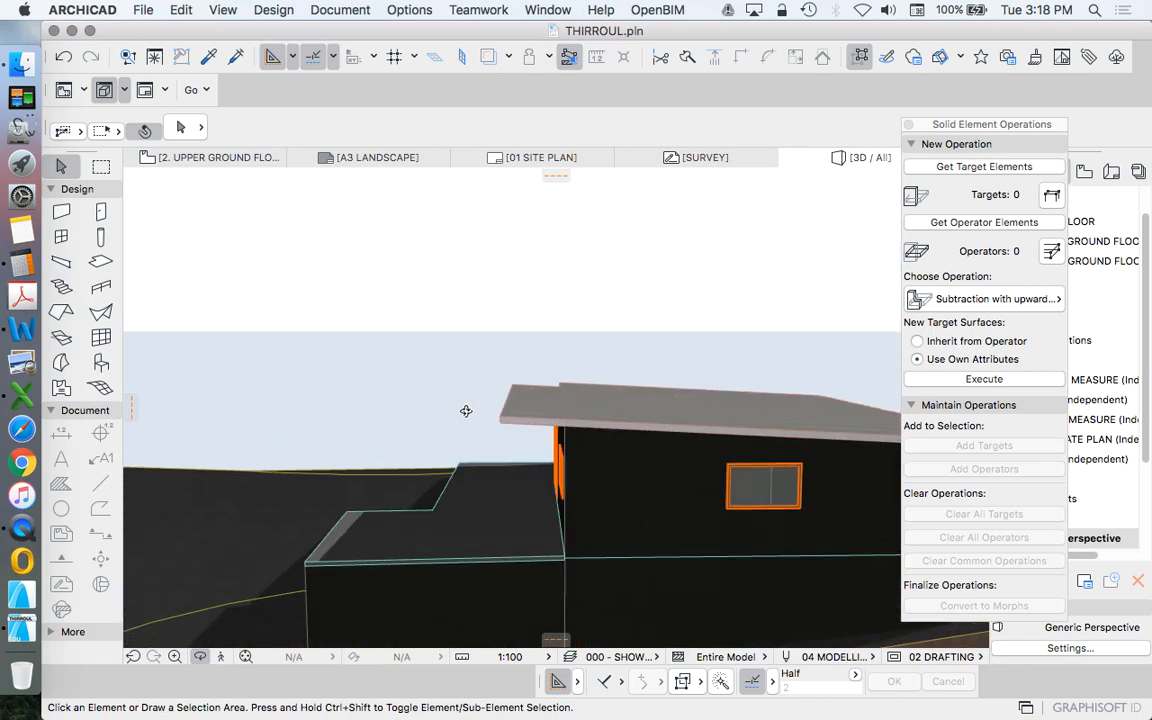
left_click_drag(465, 410, 465, 455)
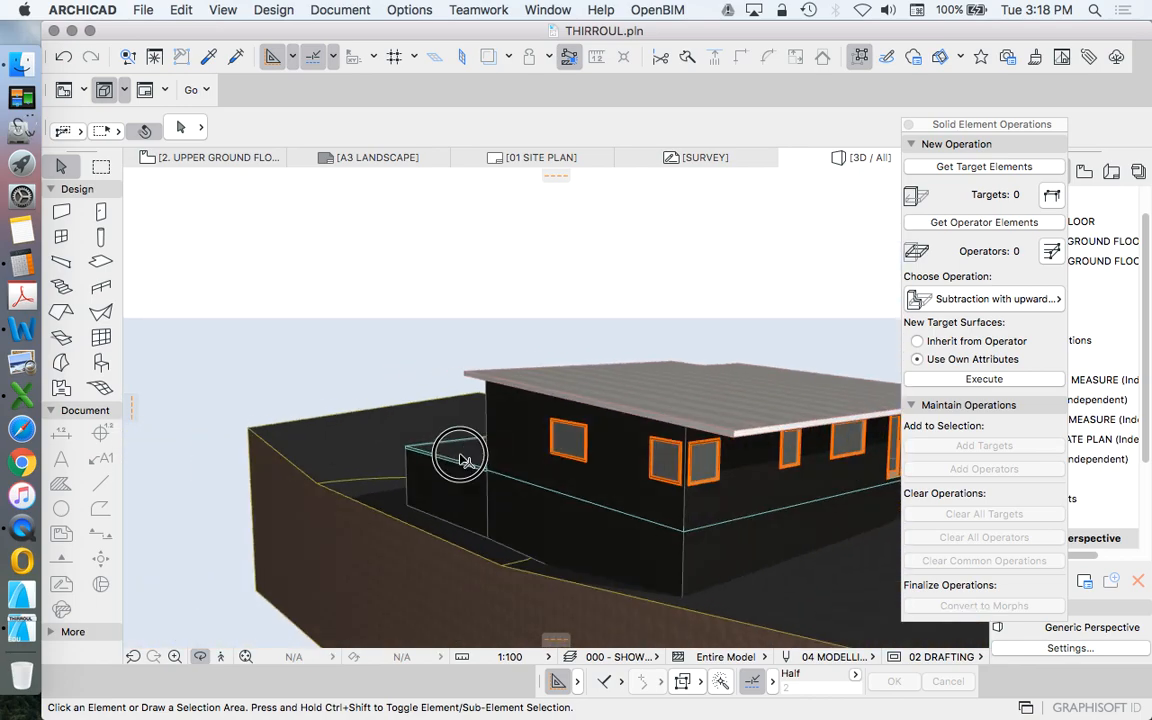
left_click_drag(460, 455, 675, 430)
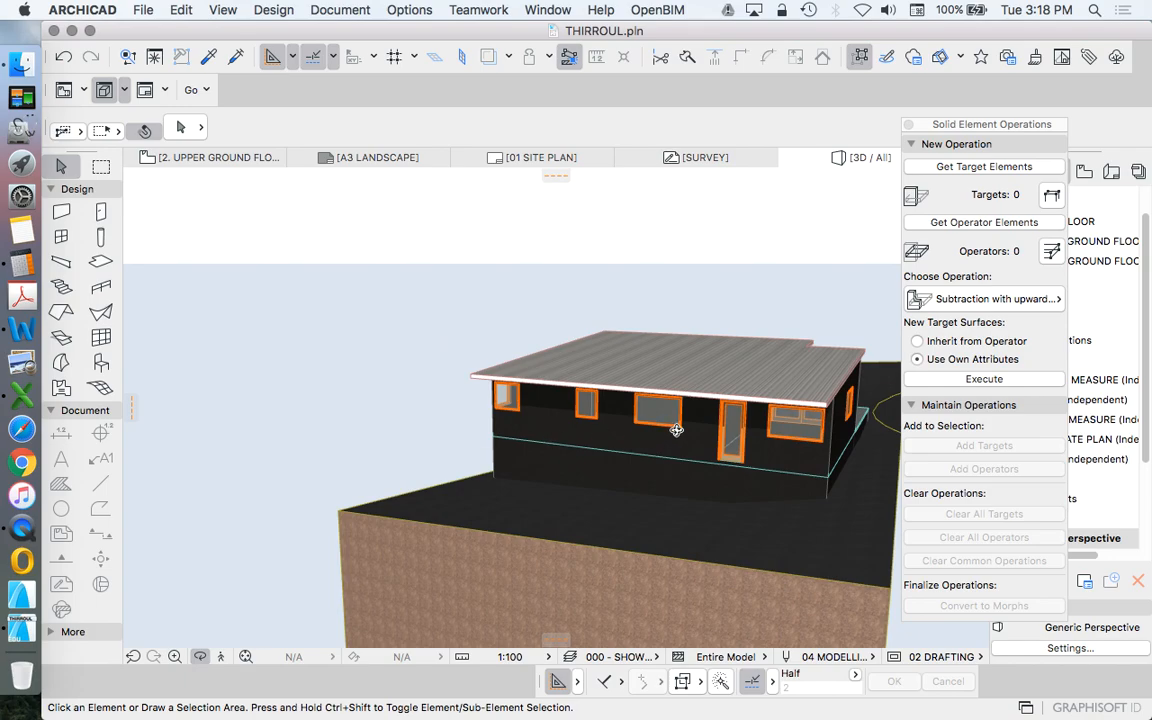
left_click_drag(676, 430, 796, 400)
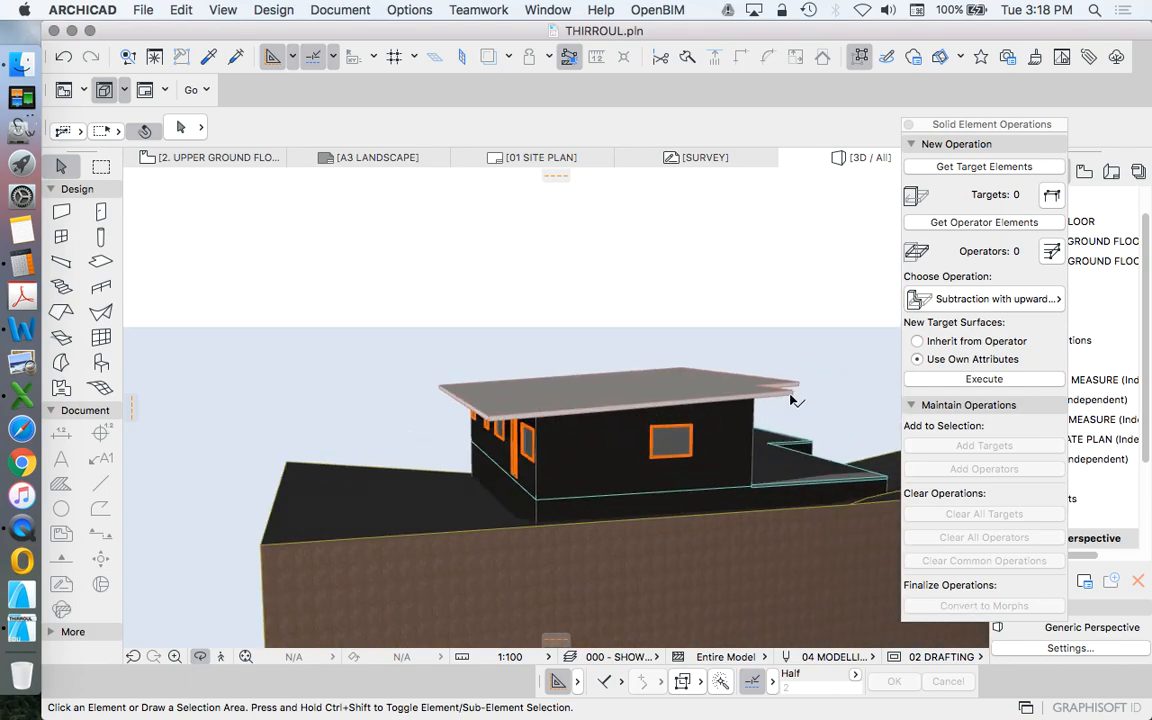
left_click(617, 390)
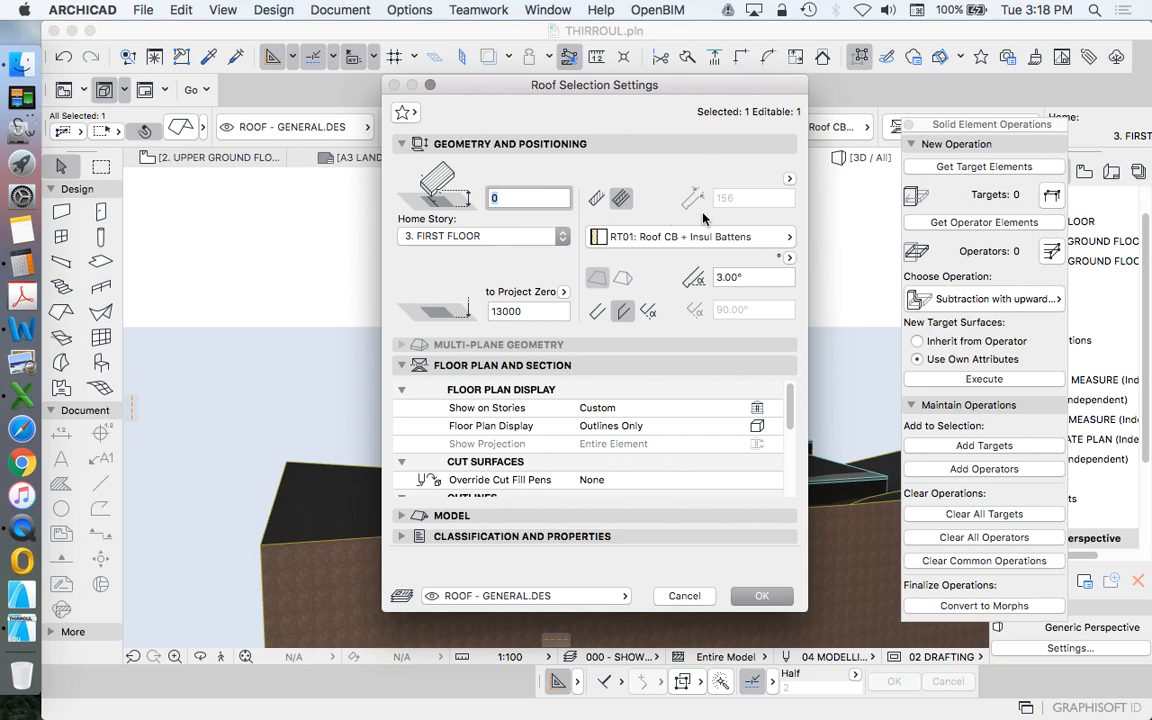
left_click(762, 595)
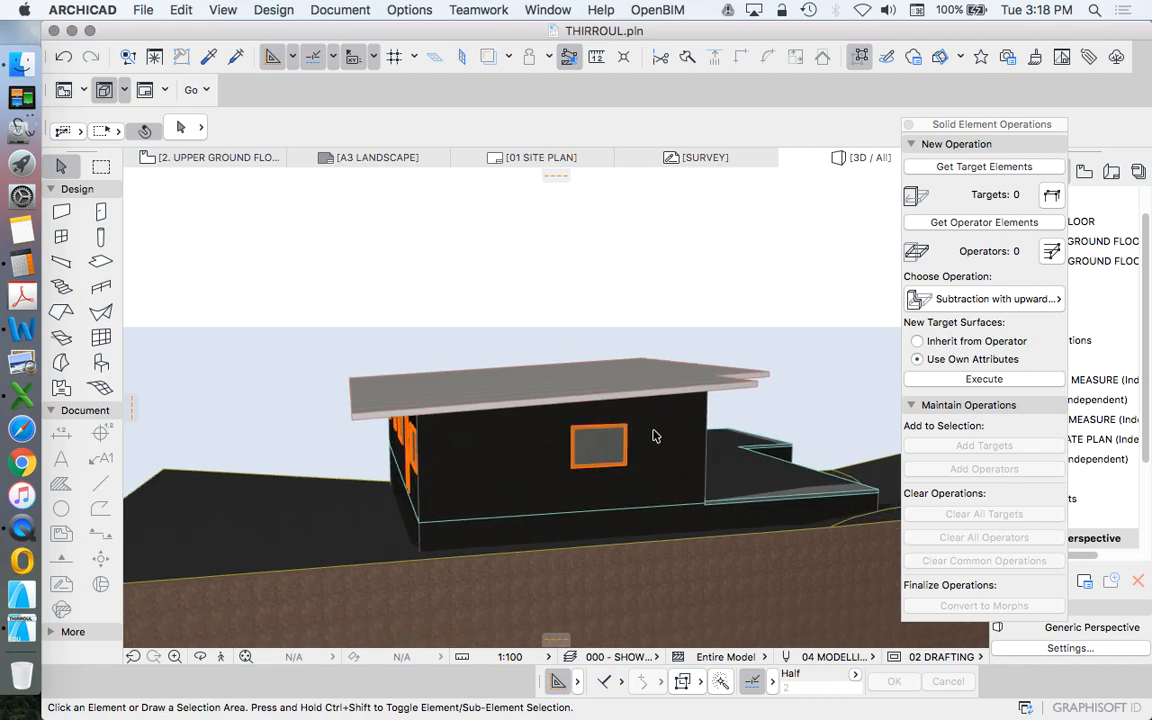
mouse_move(449, 428)
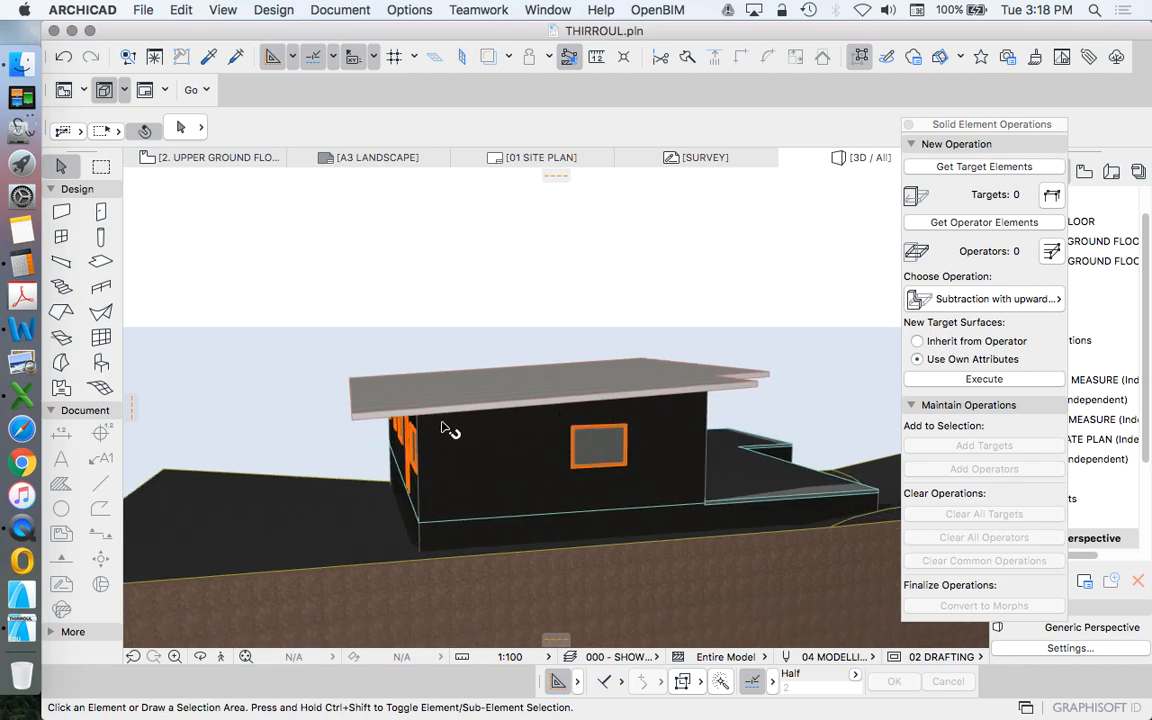
left_click(575, 385)
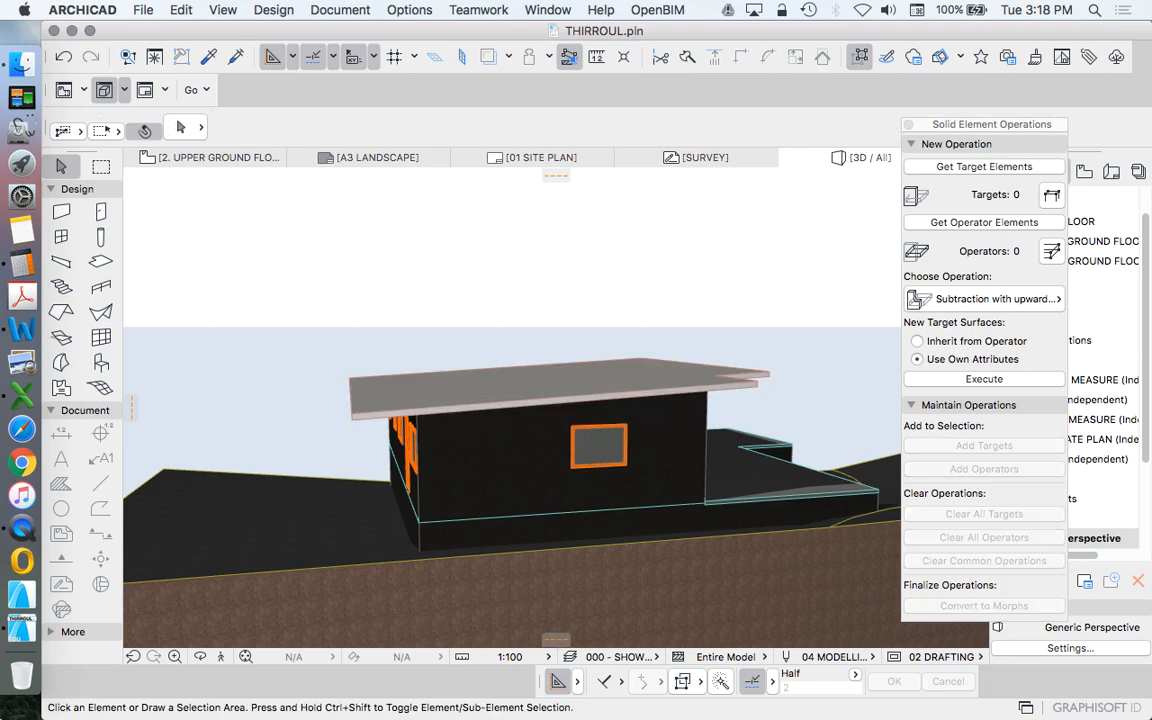
left_click_drag(600, 460, 610, 410)
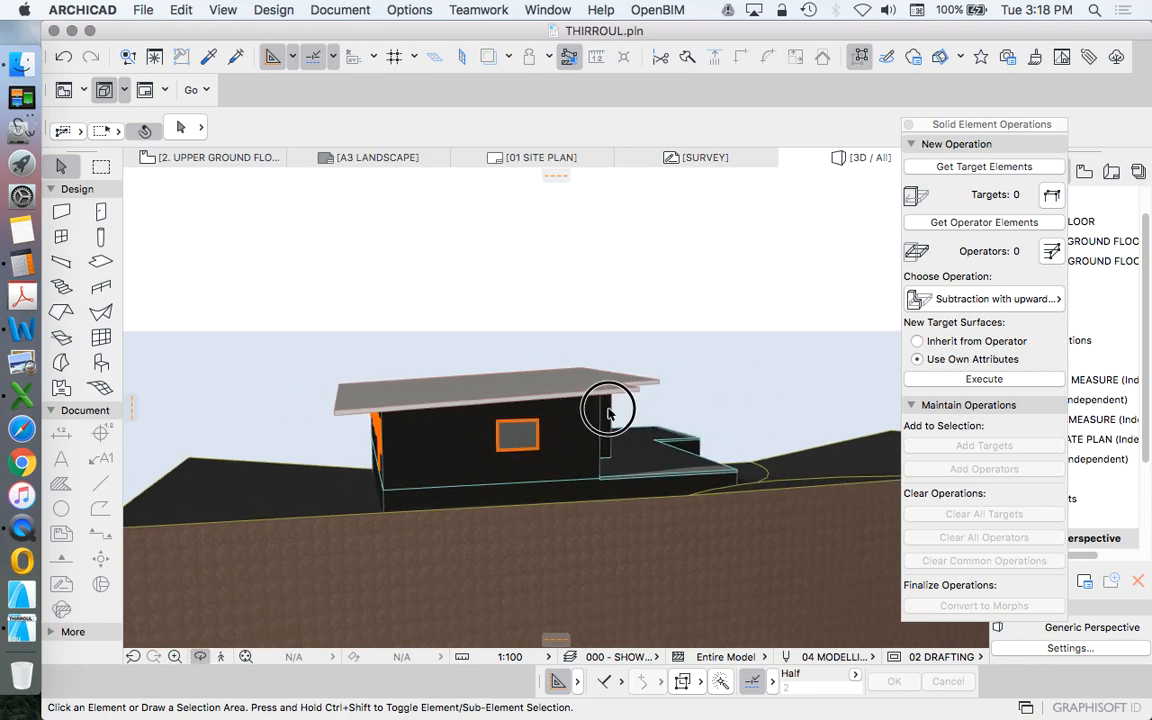
left_click_drag(610, 410, 520, 450)
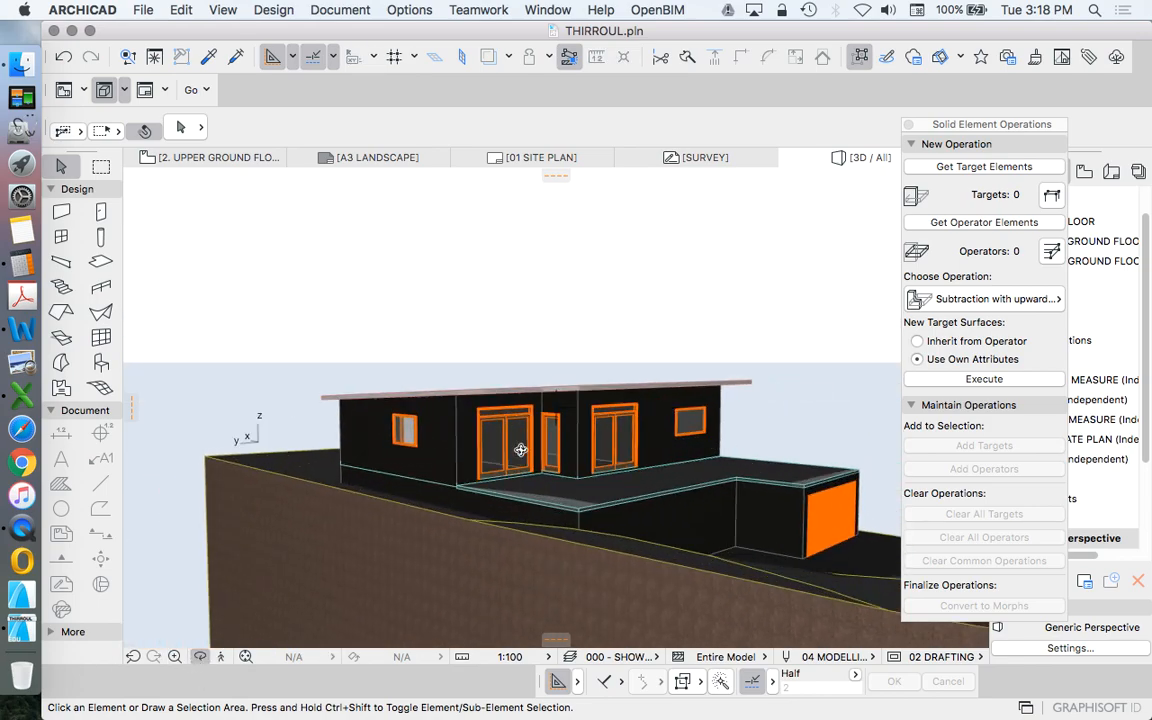